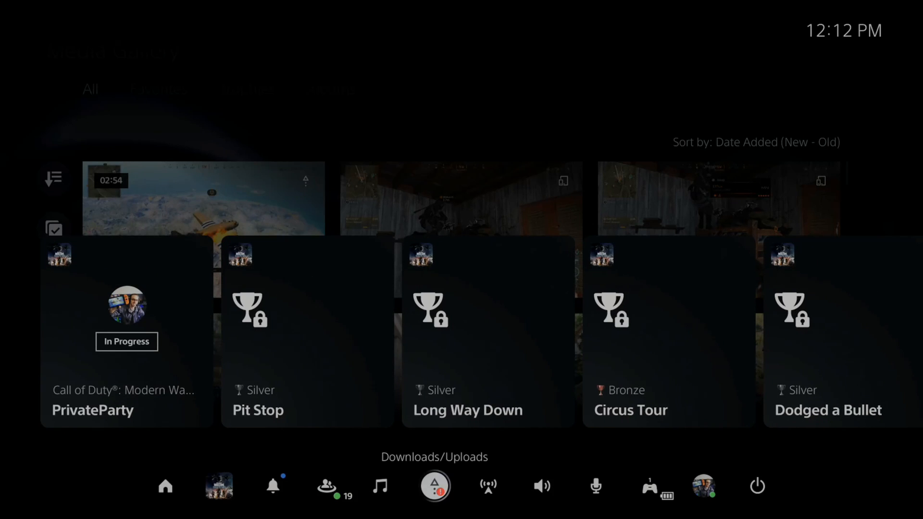
Check the Call of Duty capture's upload progress in Downloads/Uploads, then return Home.
click(434, 486)
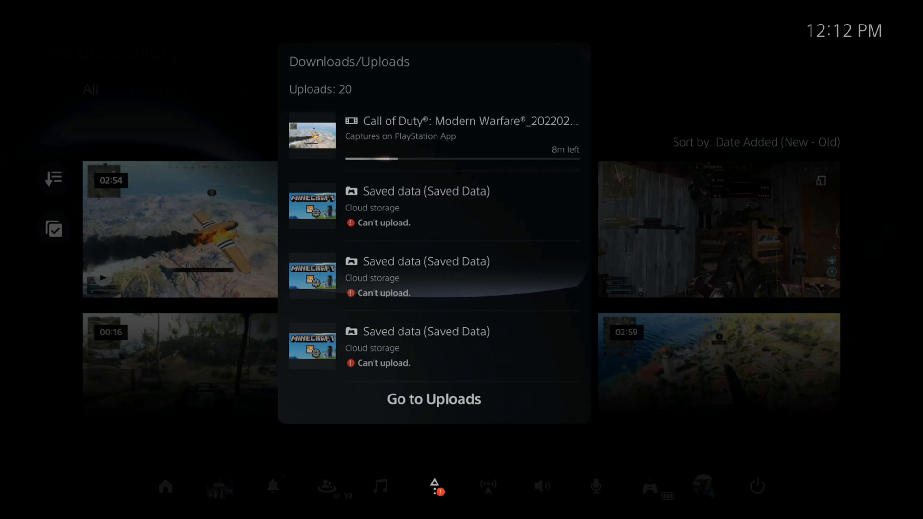
click(433, 398)
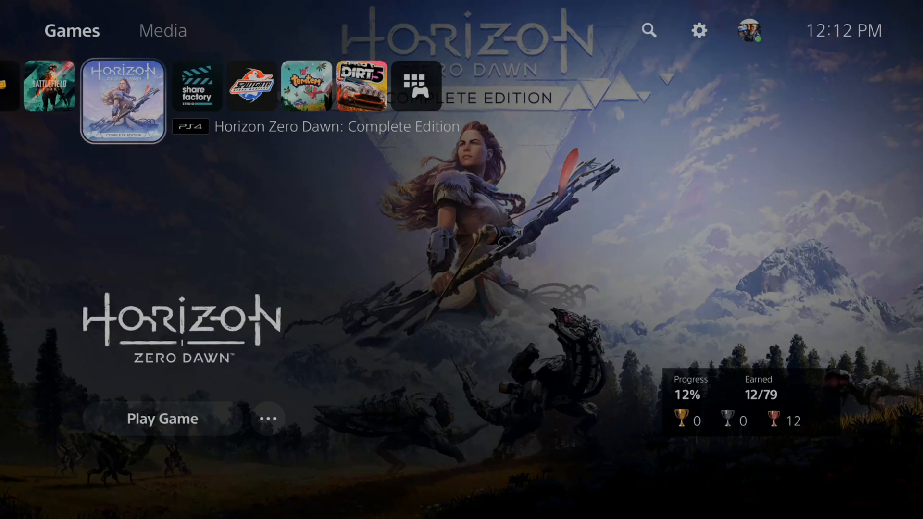
mouse_move(699, 30)
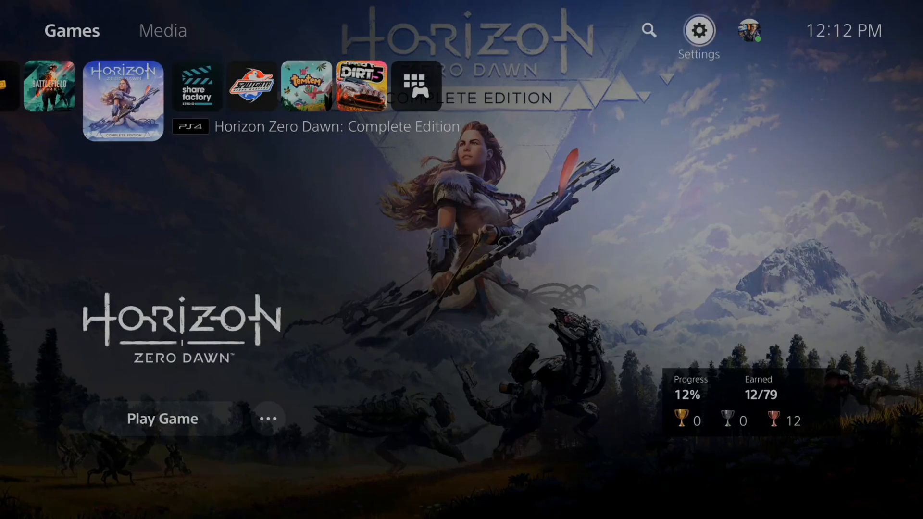
Reach the Captures and Broadcasts settings from the Settings gear to see Auto-Upload on.
click(699, 30)
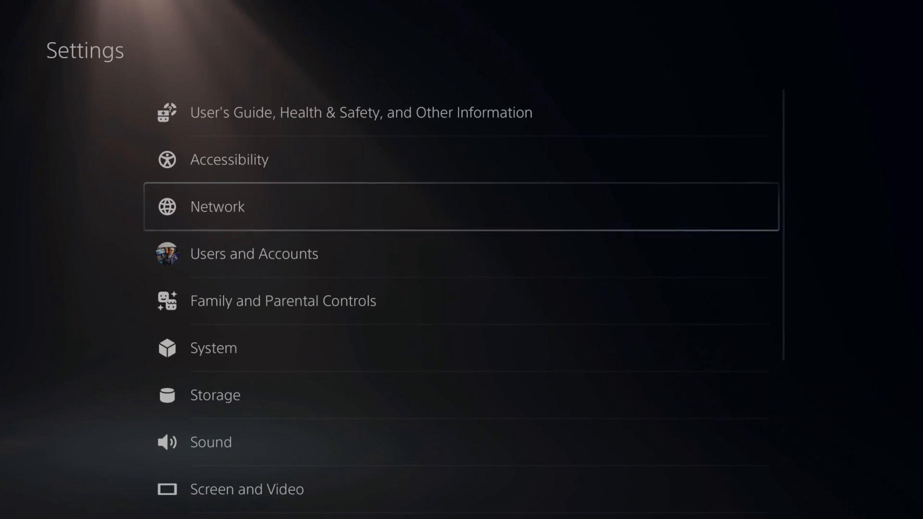
scroll(down, 3)
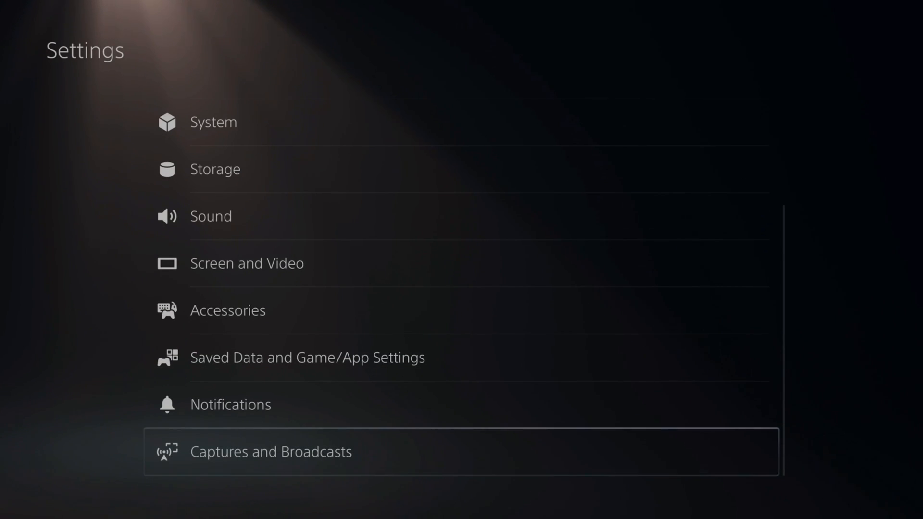
click(270, 452)
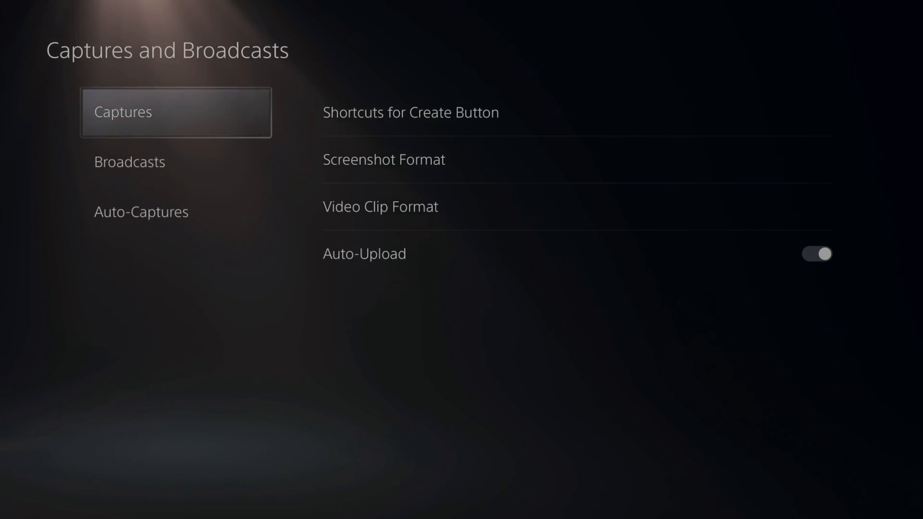
key(Escape)
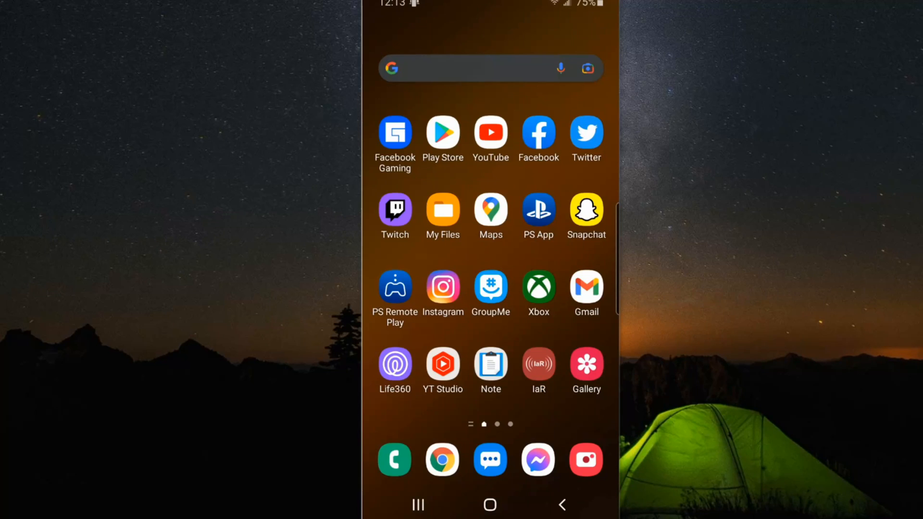
Find 'playstation app' in the Play Store and launch the installed PlayStation App.
click(443, 132)
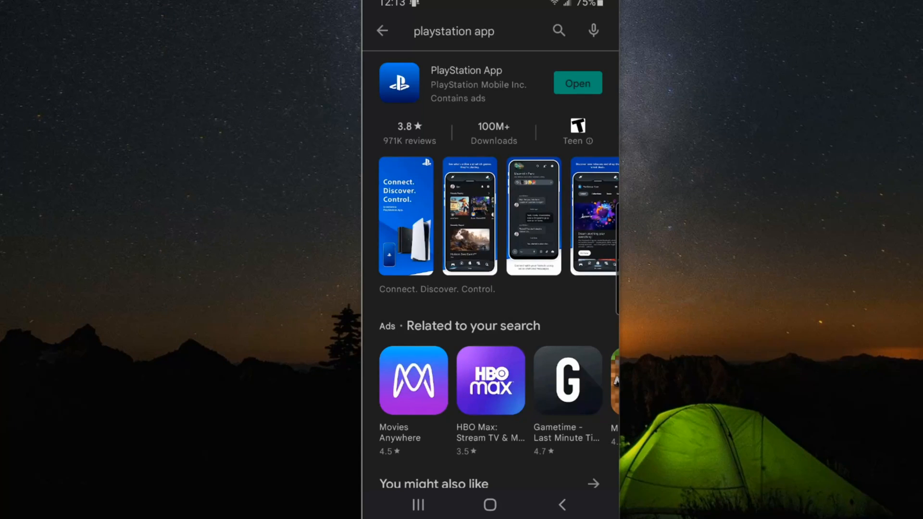
click(577, 83)
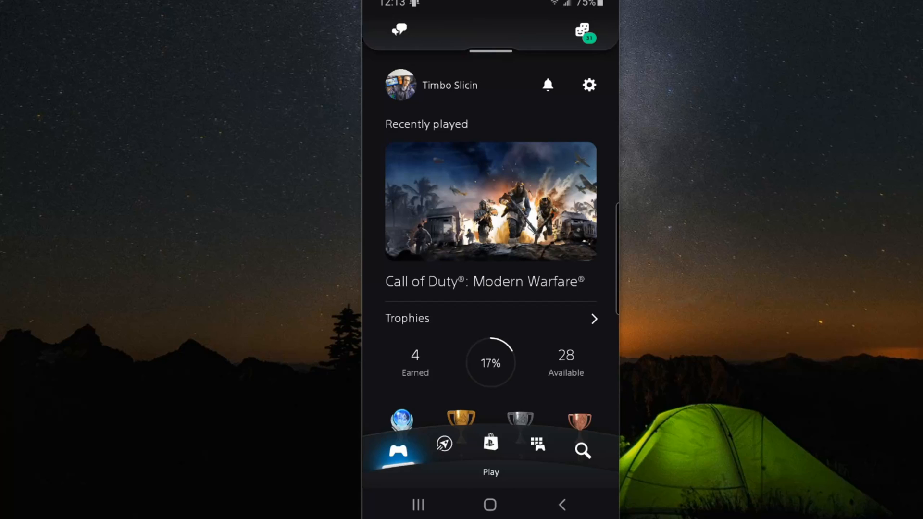
click(589, 85)
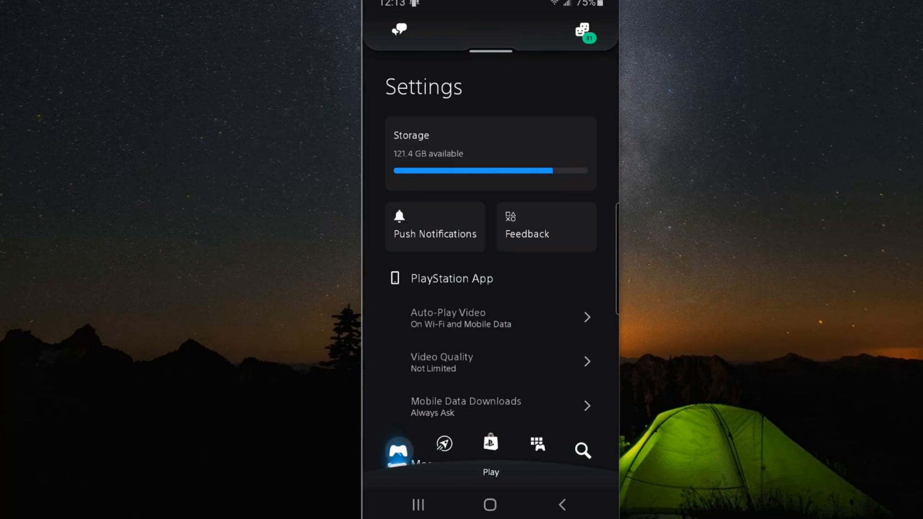
scroll(down, 3)
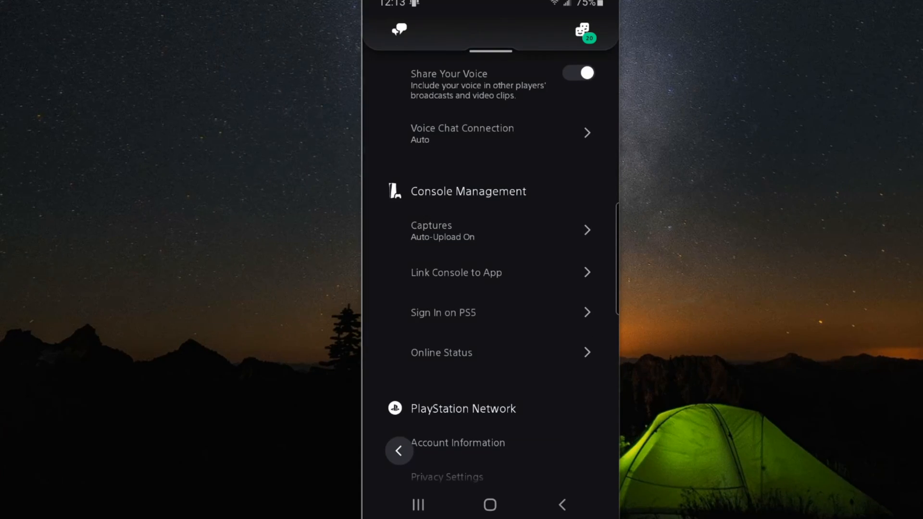
click(489, 230)
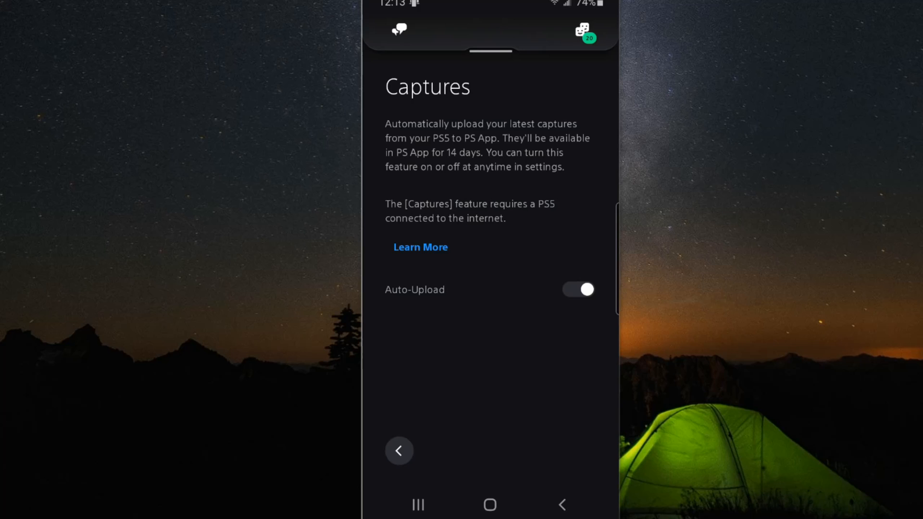
click(398, 451)
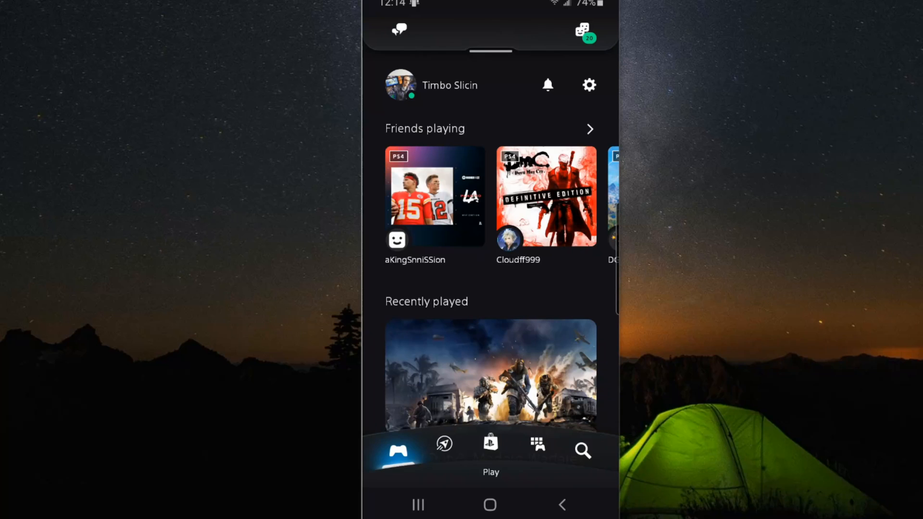
Show the Game Library's uploaded Captures list and select the wooden-room Modern Warfare screenshot.
click(537, 446)
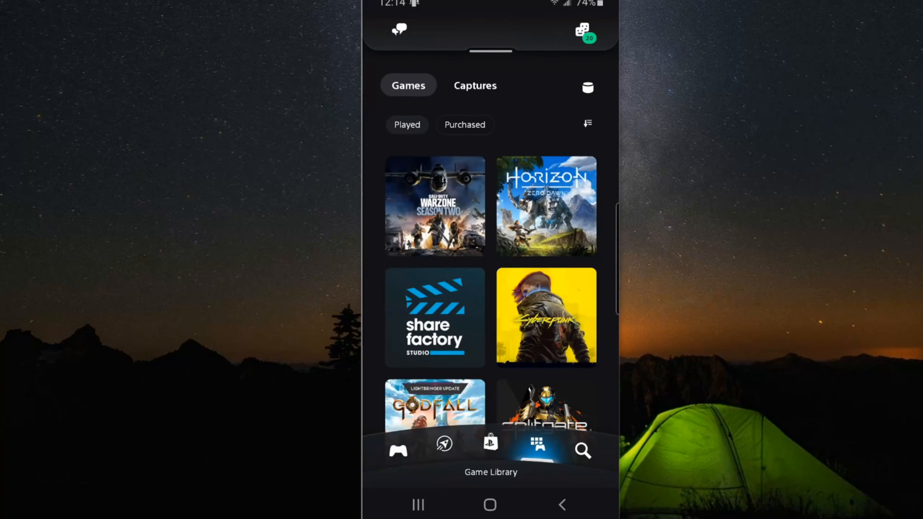
click(474, 85)
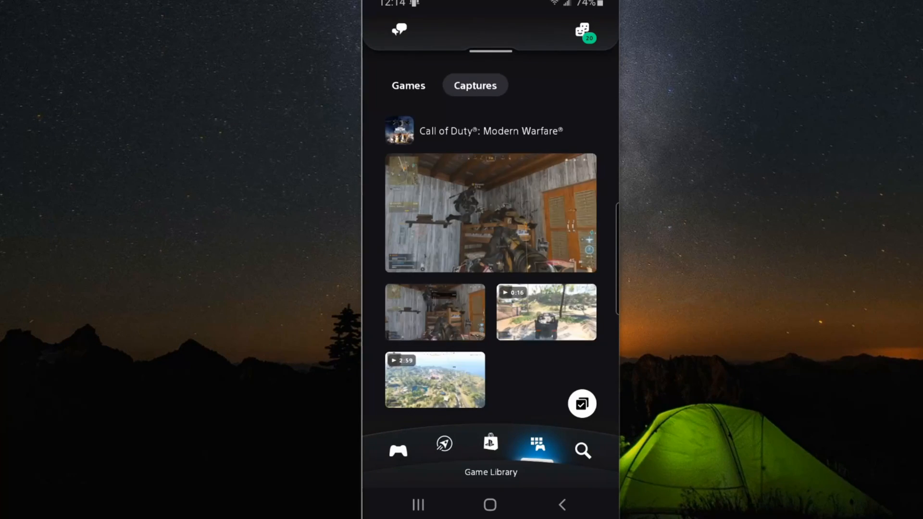
scroll(up, 3)
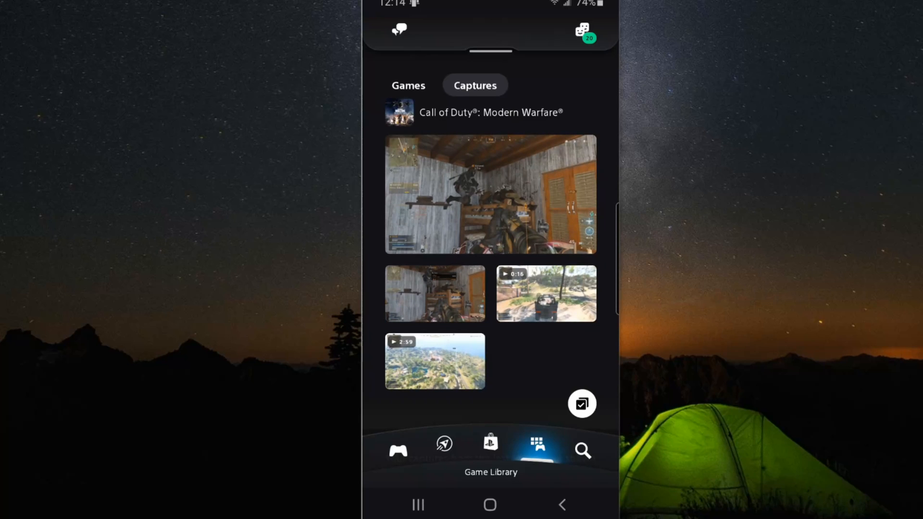
click(490, 194)
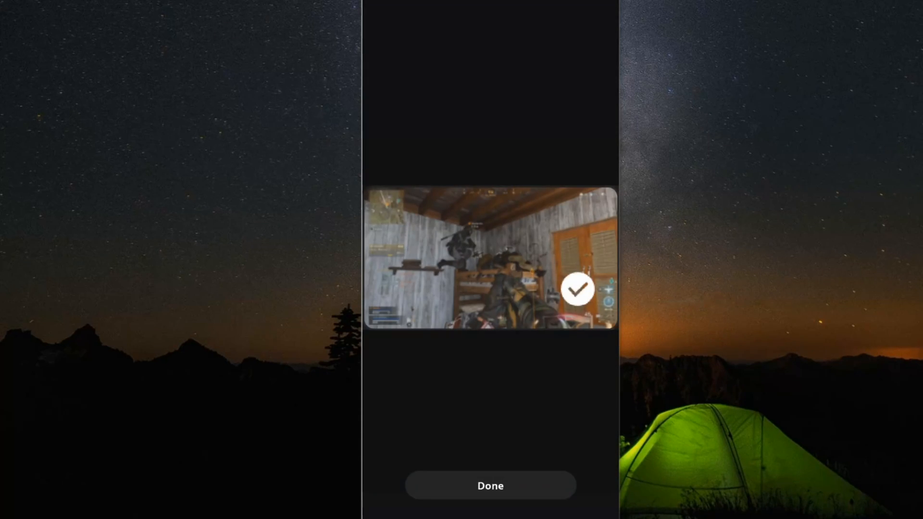
View the wooden-room screenshot full-size and download it to the phone.
click(490, 485)
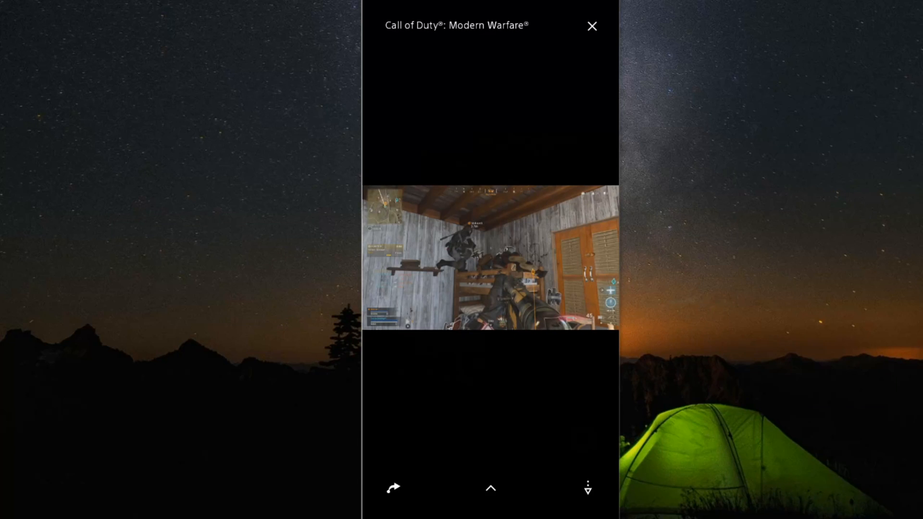
click(587, 489)
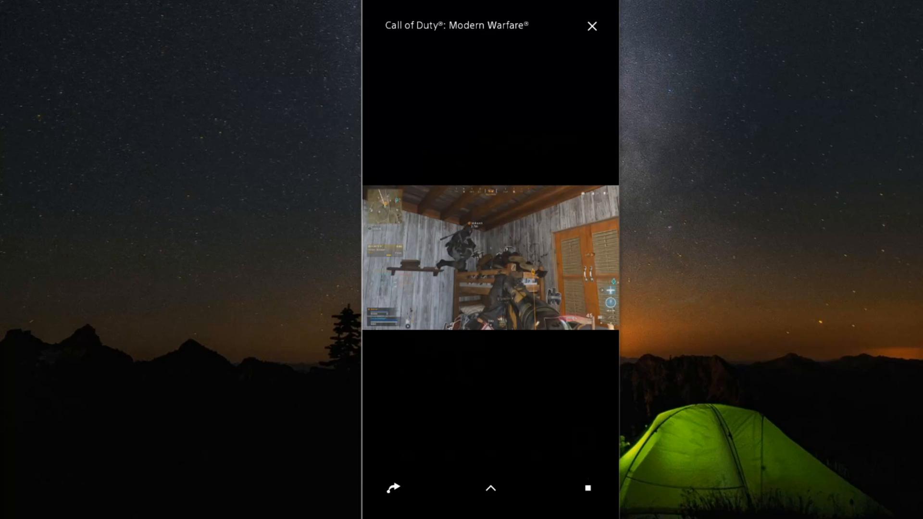
click(587, 489)
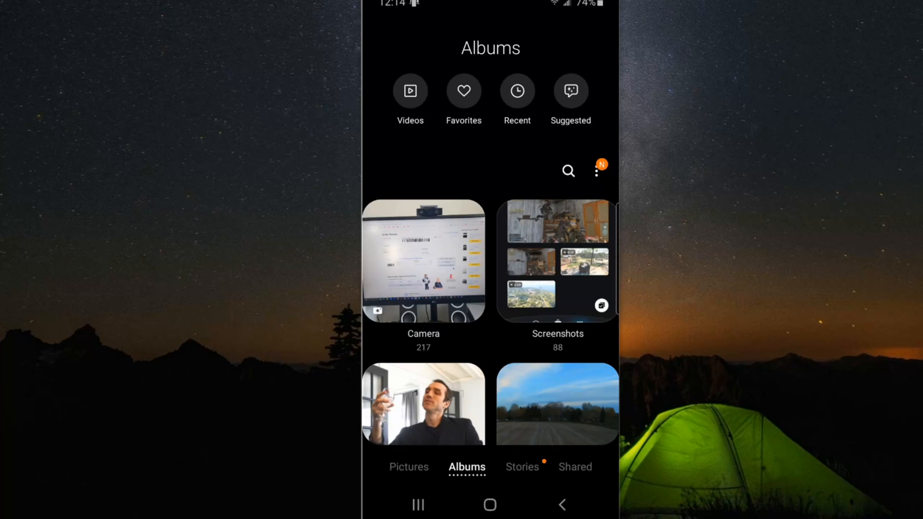
Play the downloaded 16-second Call of Duty clip from the PS App album.
scroll(down, 3)
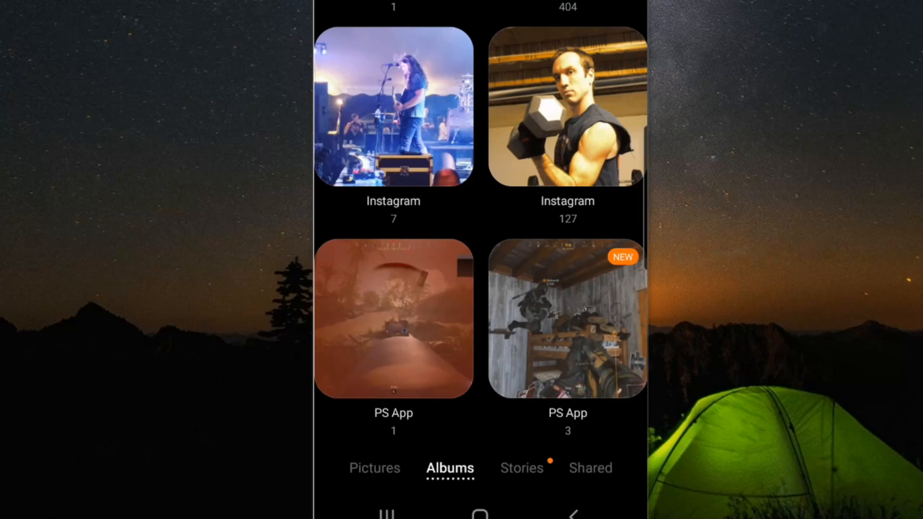
click(568, 318)
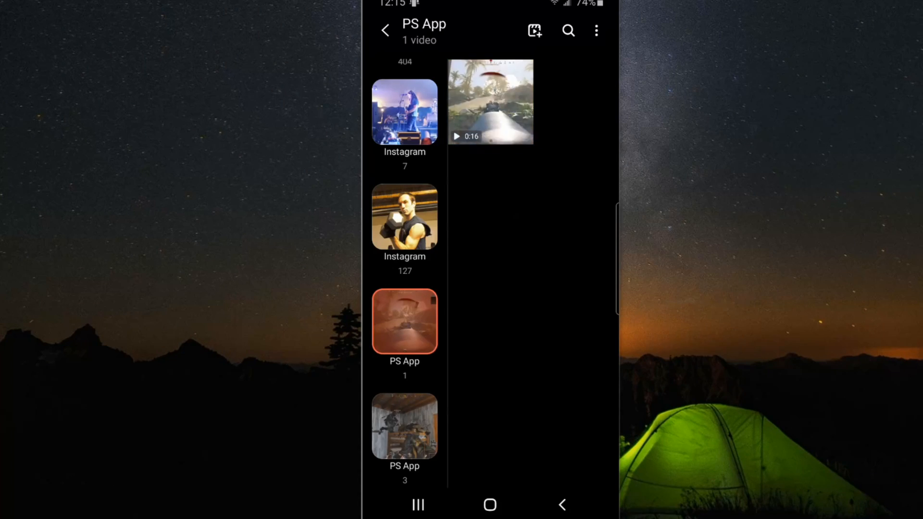
click(489, 100)
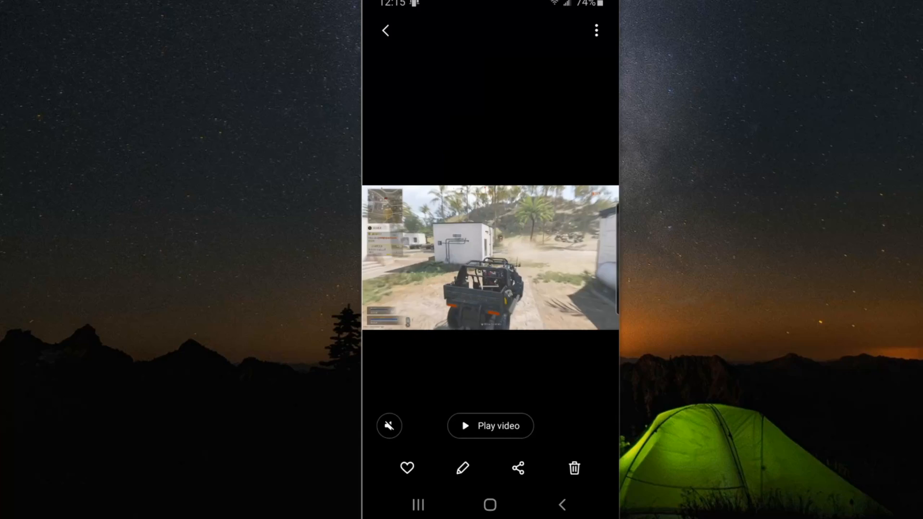
click(489, 426)
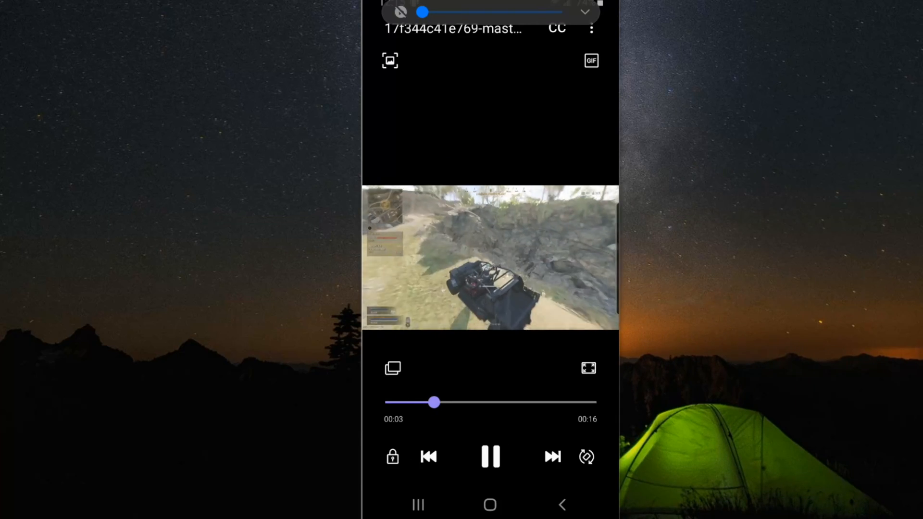